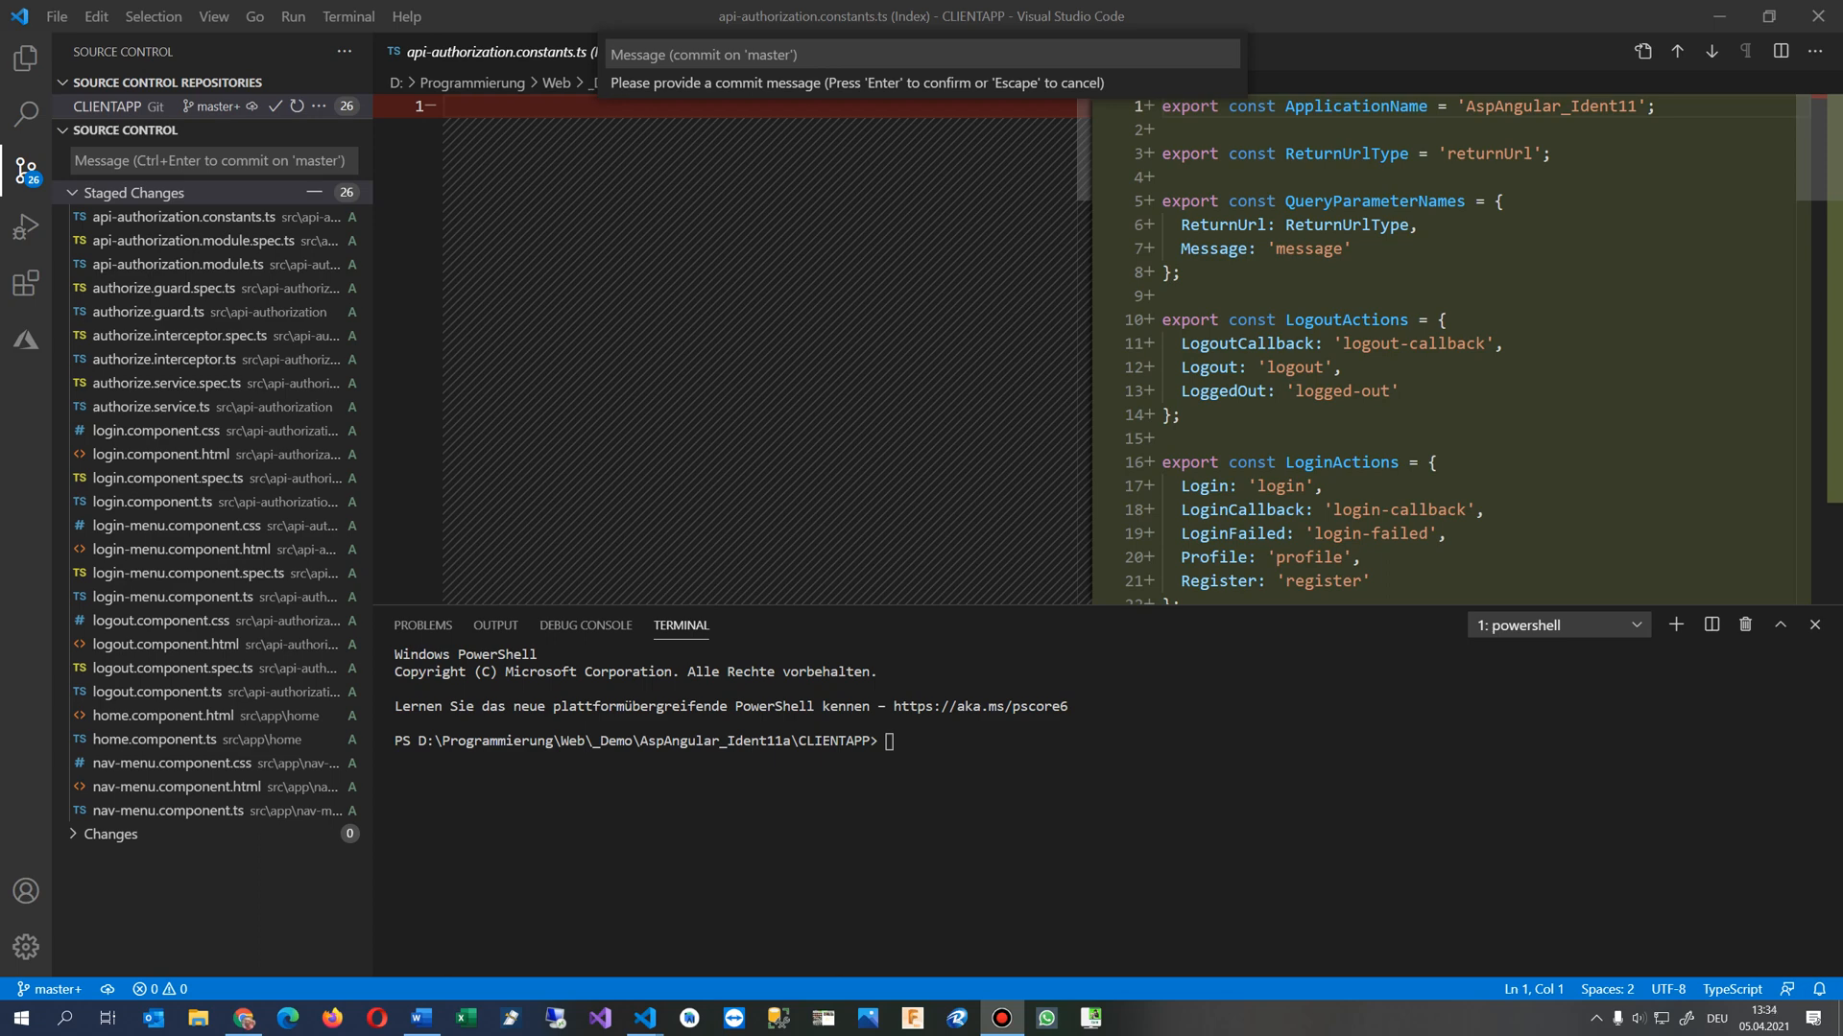
pyautogui.moveTo(651, 23)
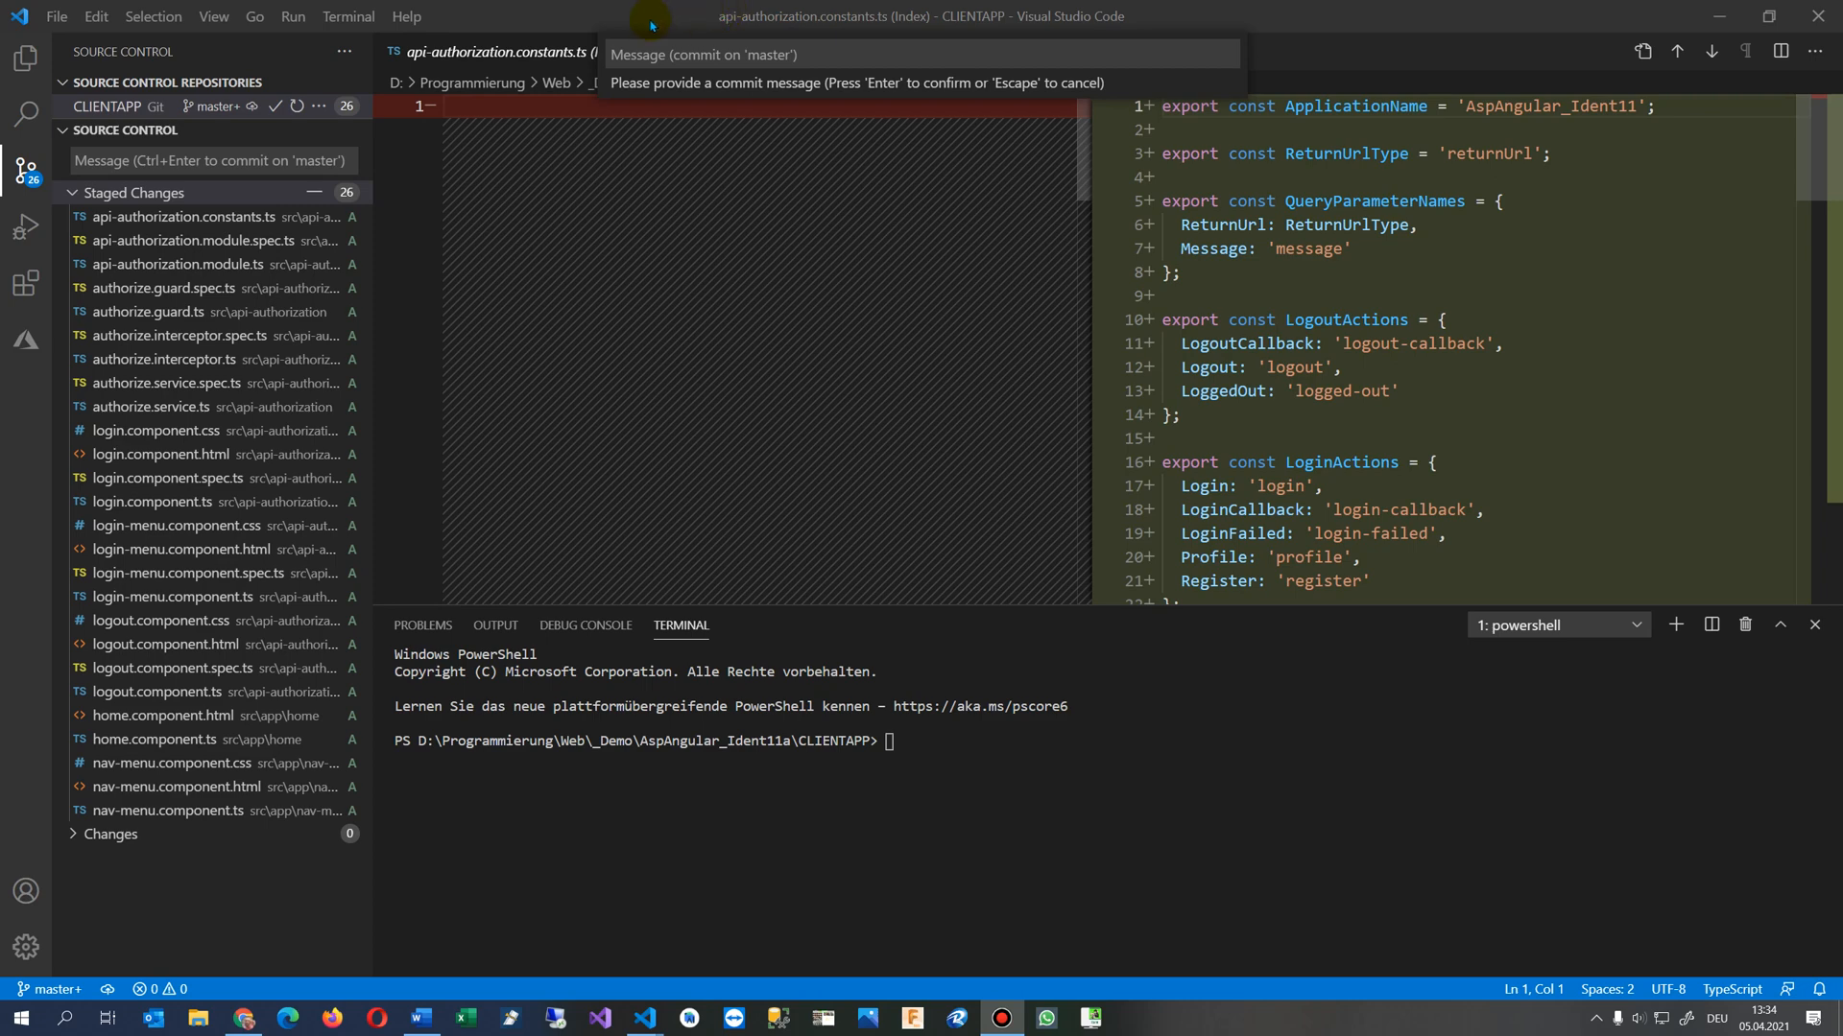
pyautogui.moveTo(474, 291)
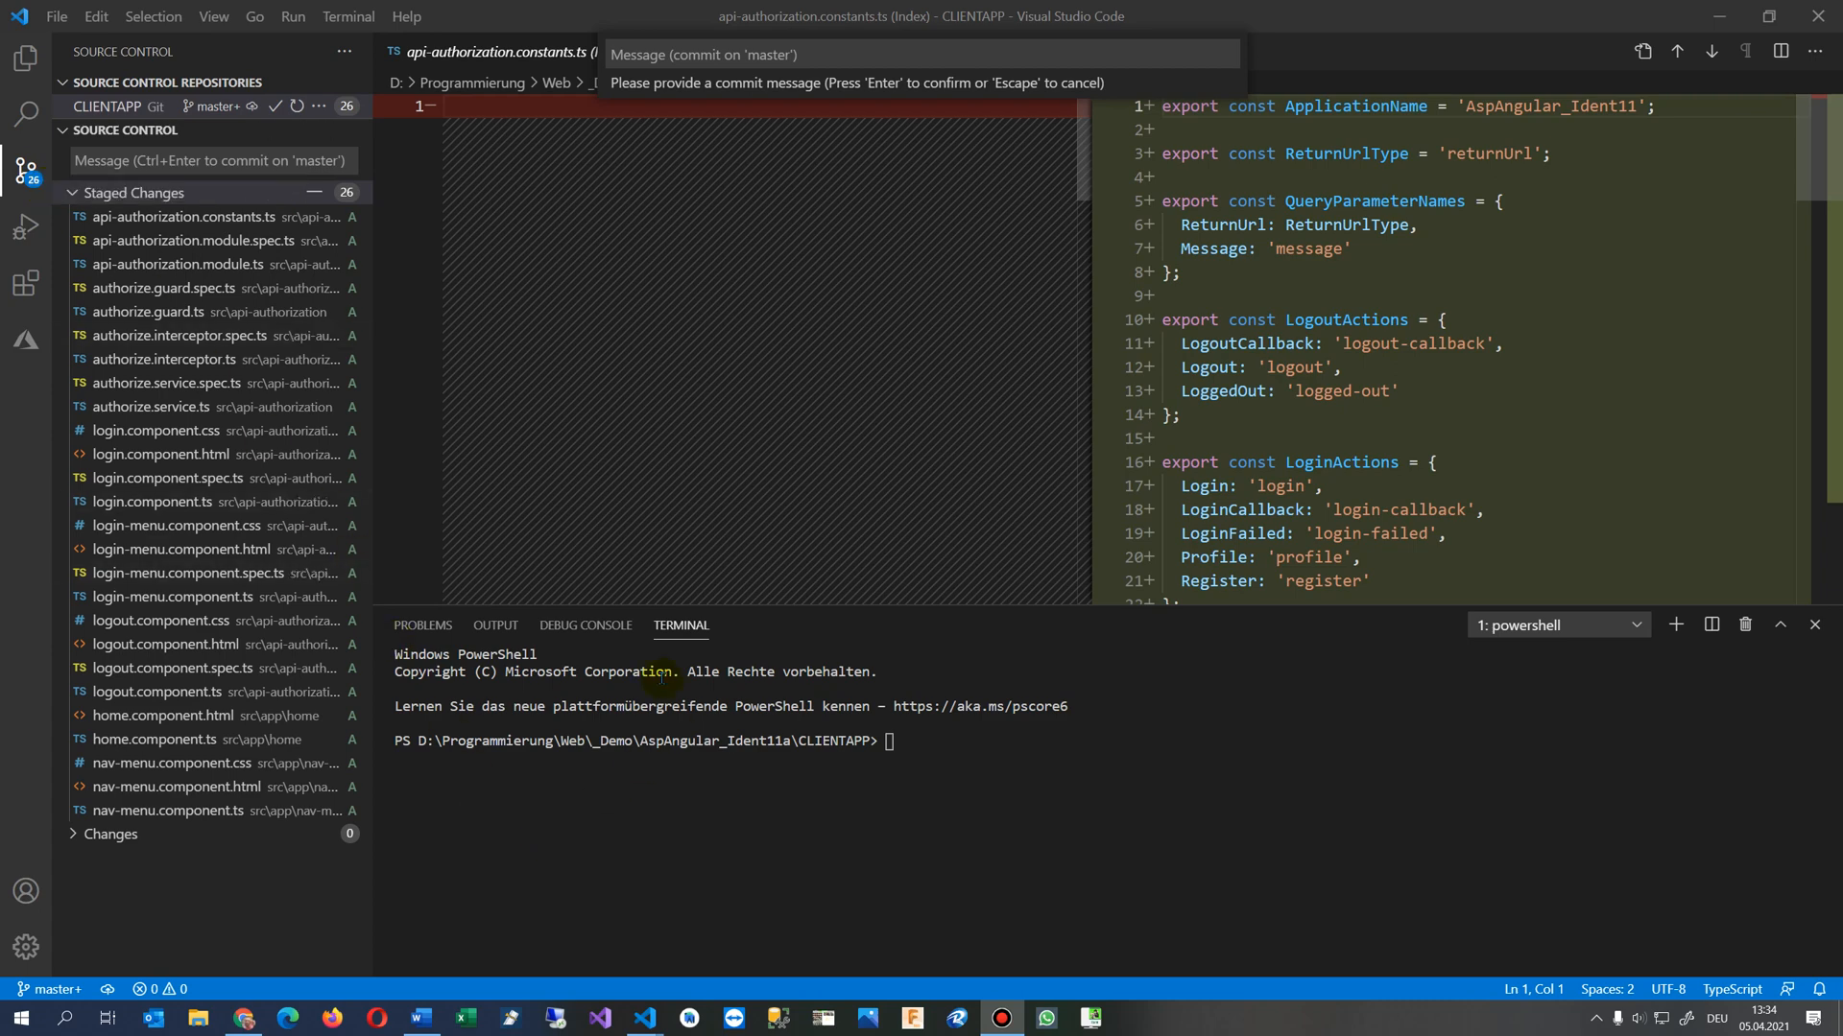
pyautogui.moveTo(182, 217)
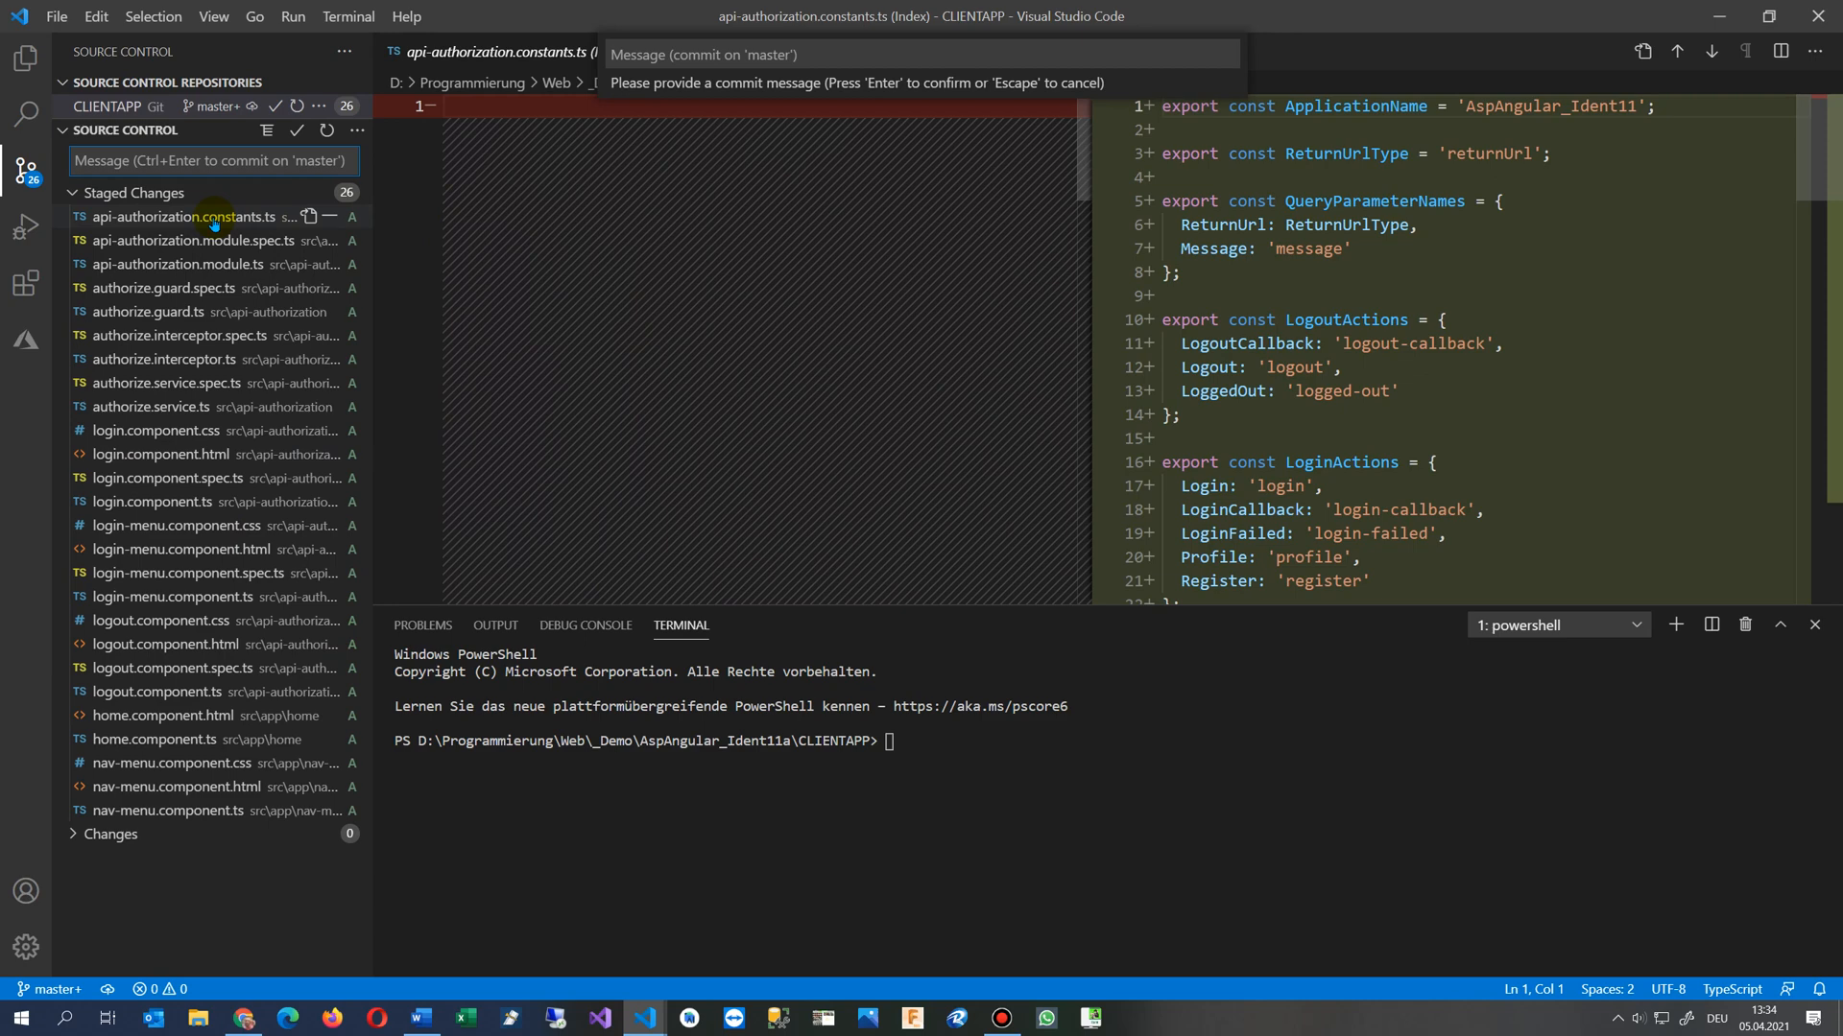
pyautogui.moveTo(183, 242)
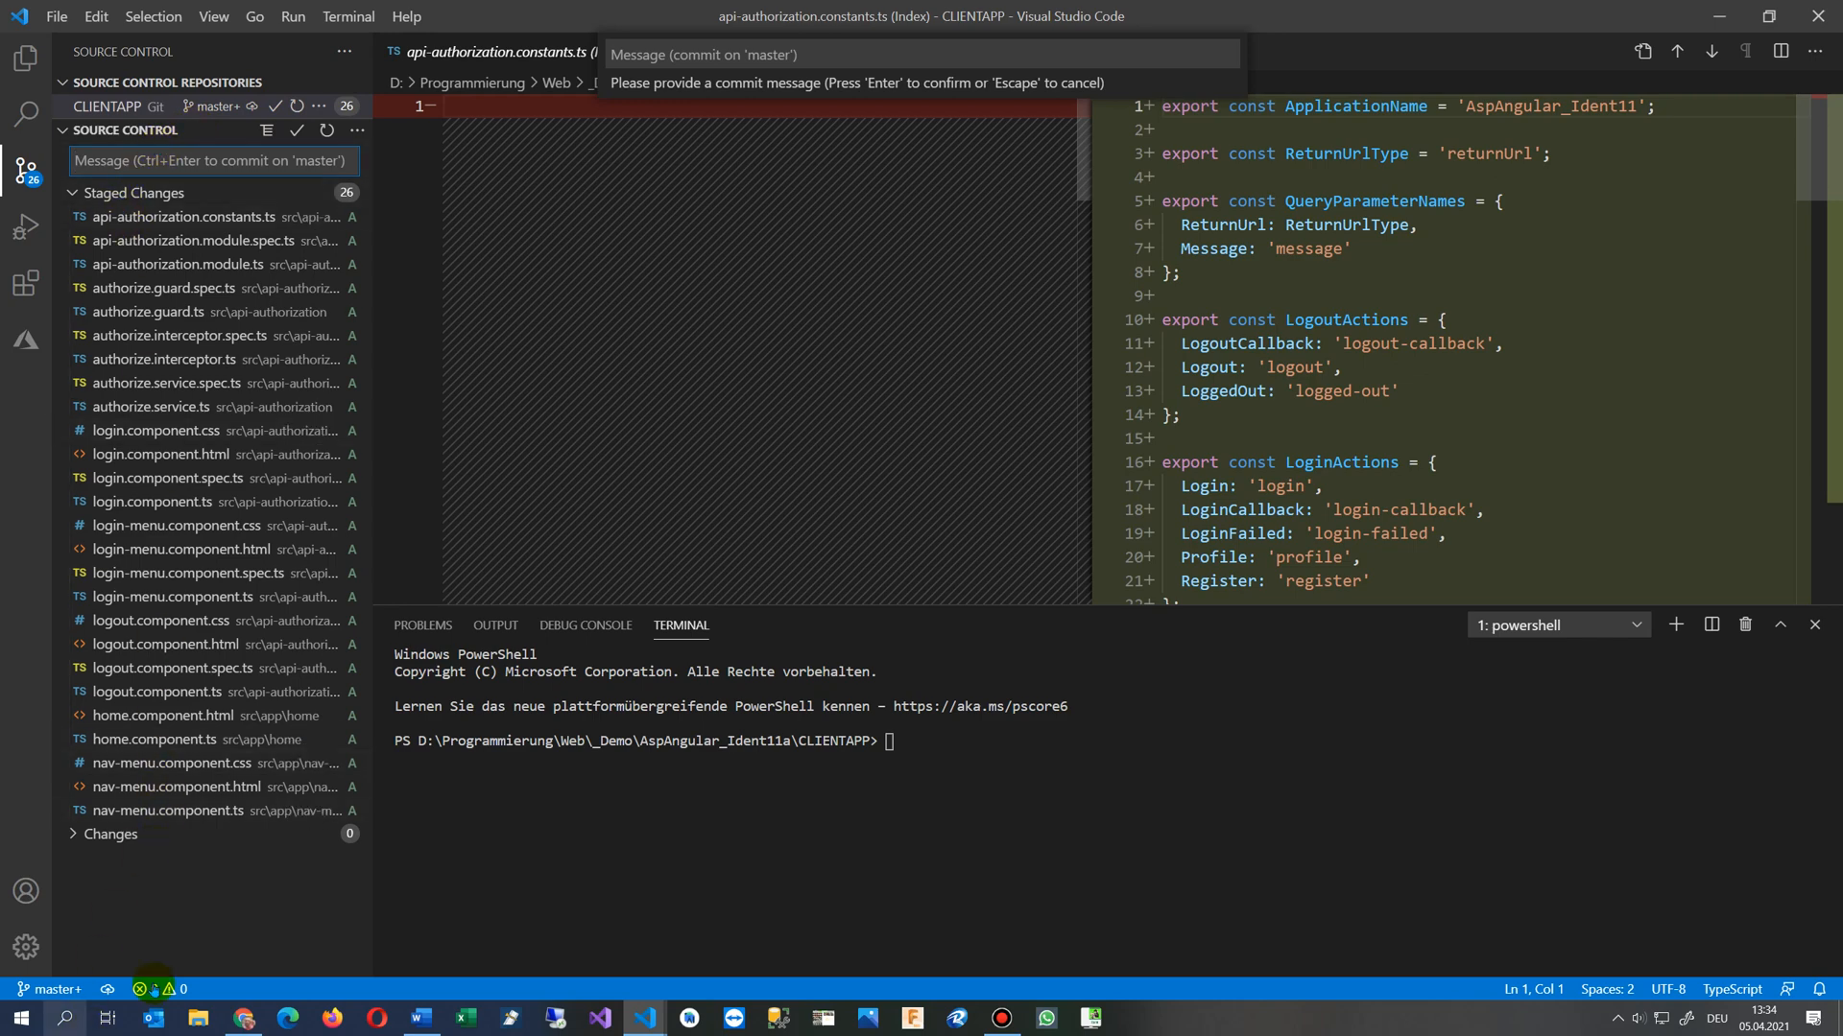
pyautogui.moveTo(96, 988)
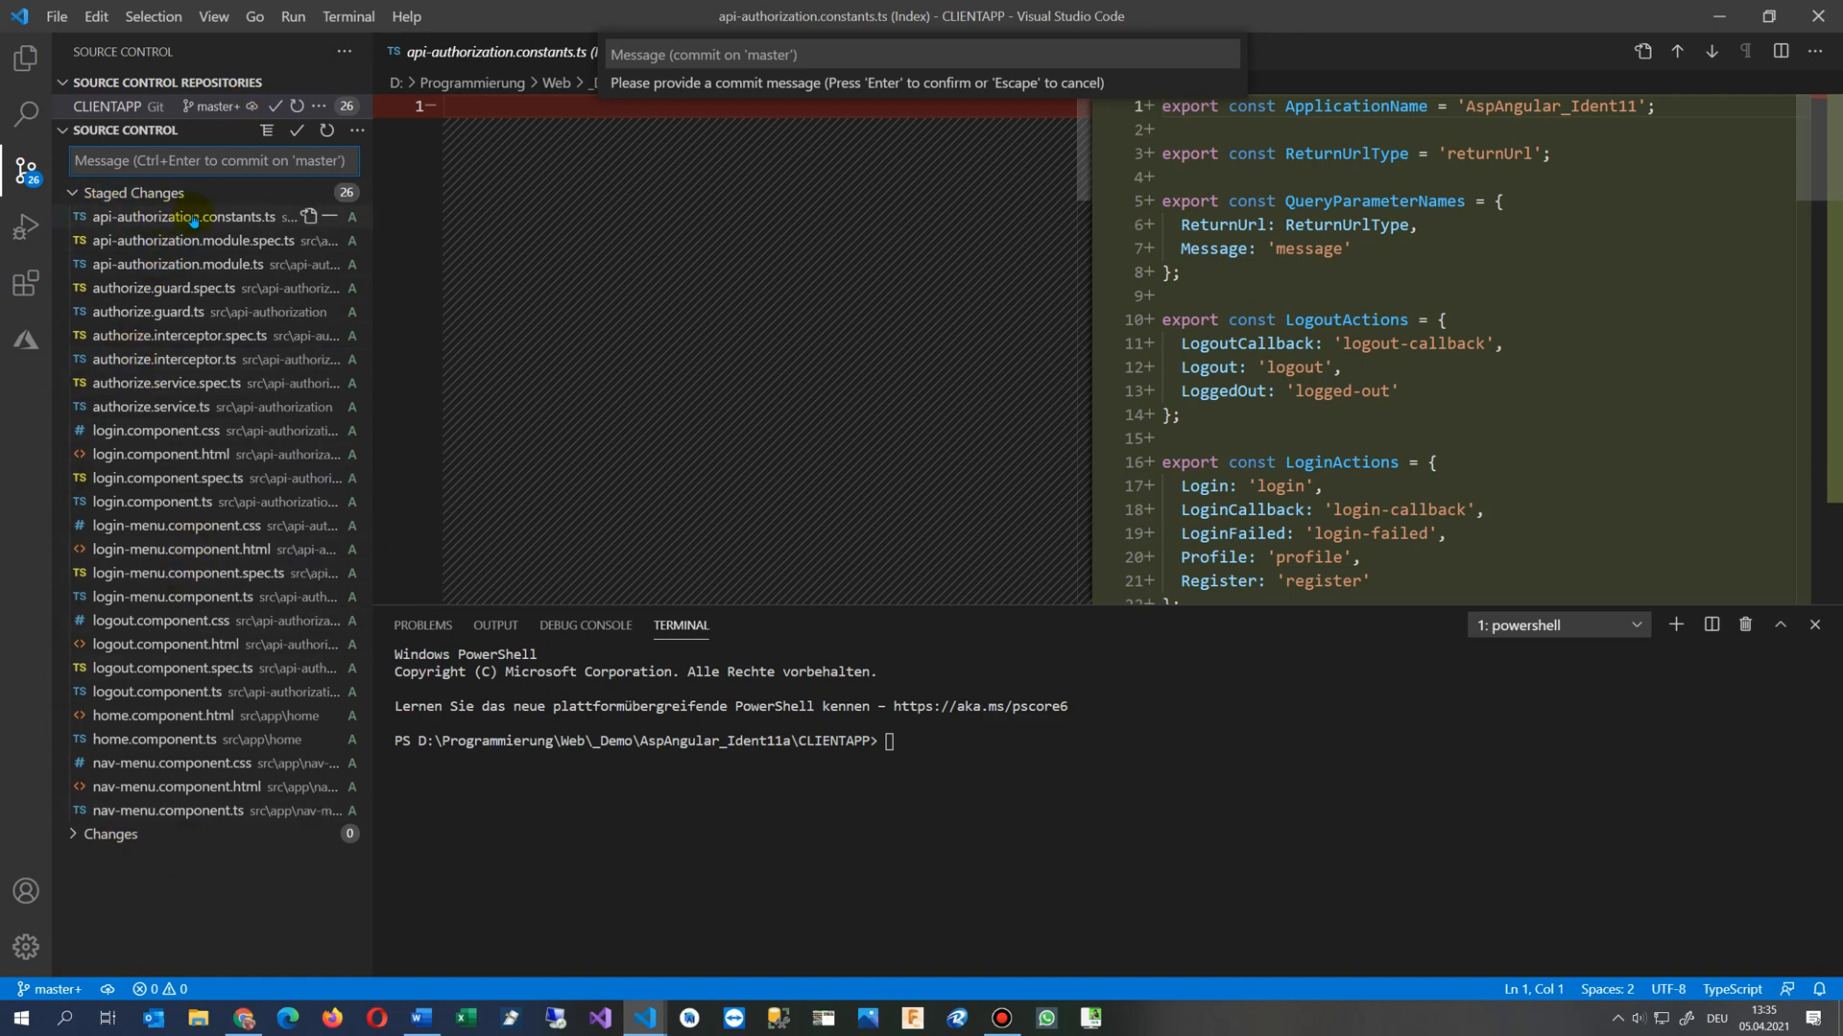
pyautogui.moveTo(365, 383)
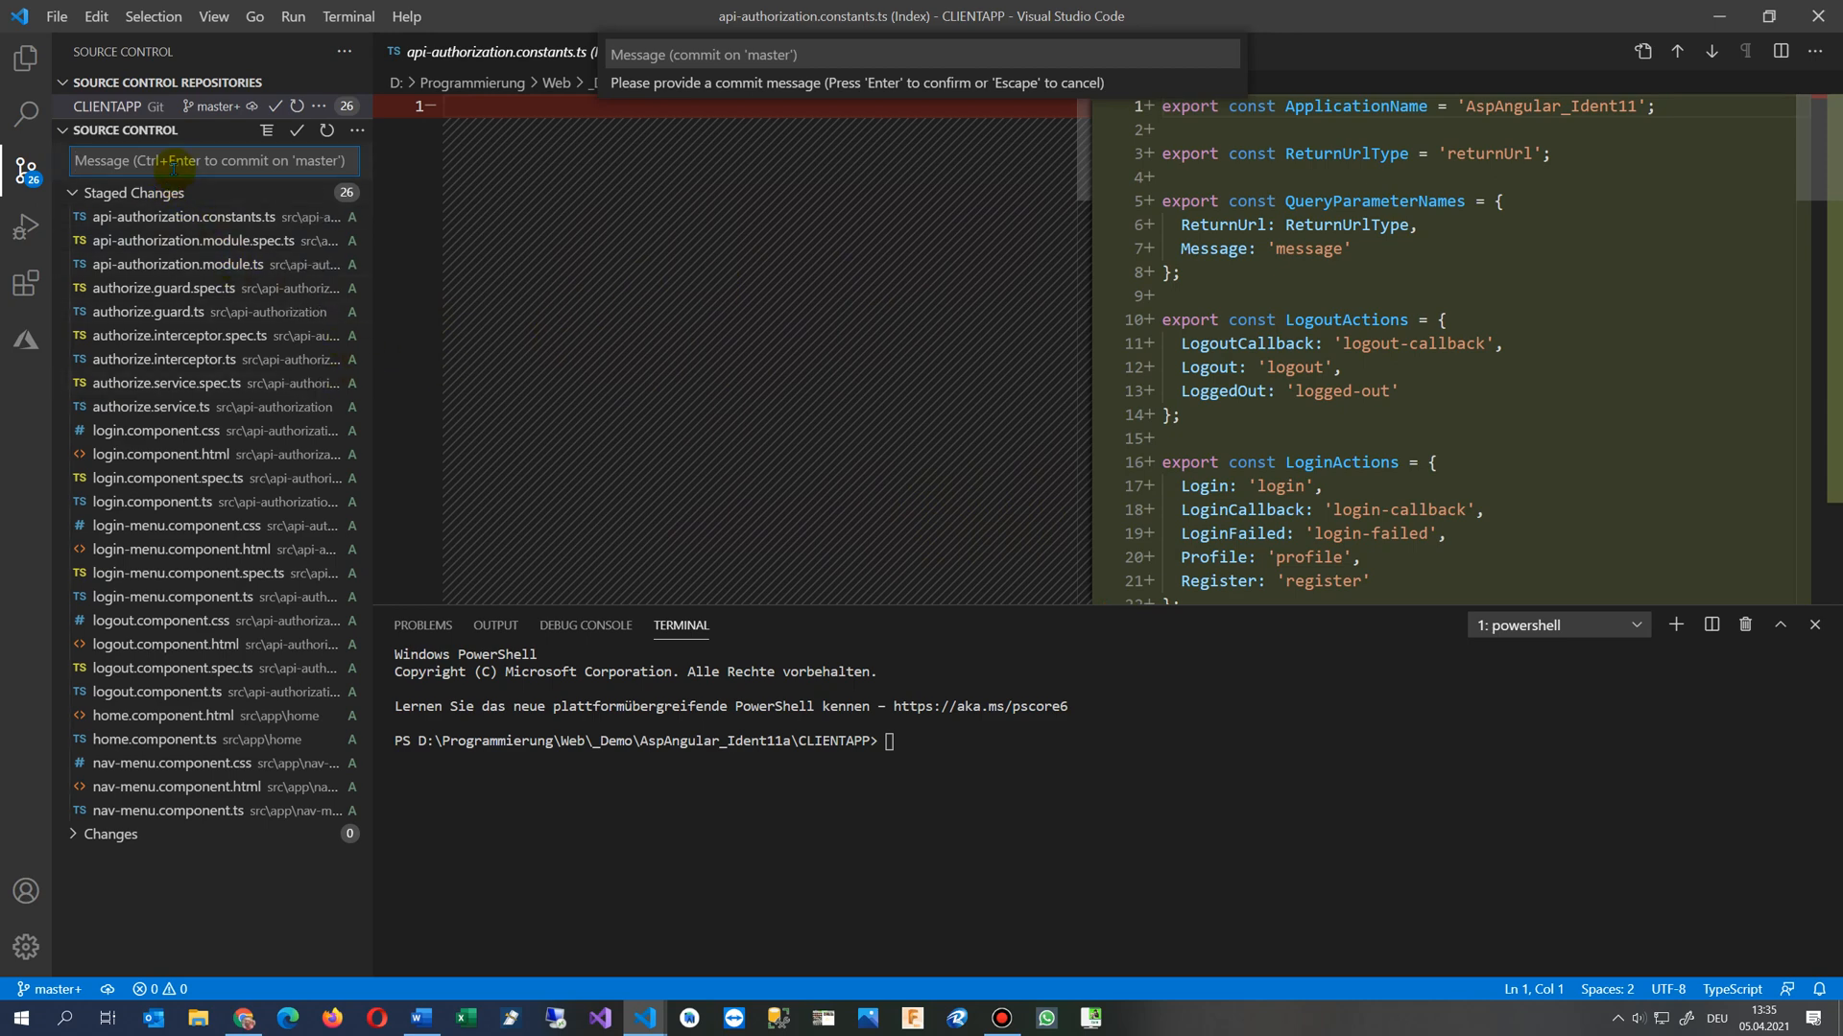
# Show the CLIENTAPP project tree in Explorer and bring up Settings via File > Preferences
pyautogui.click(25, 56)
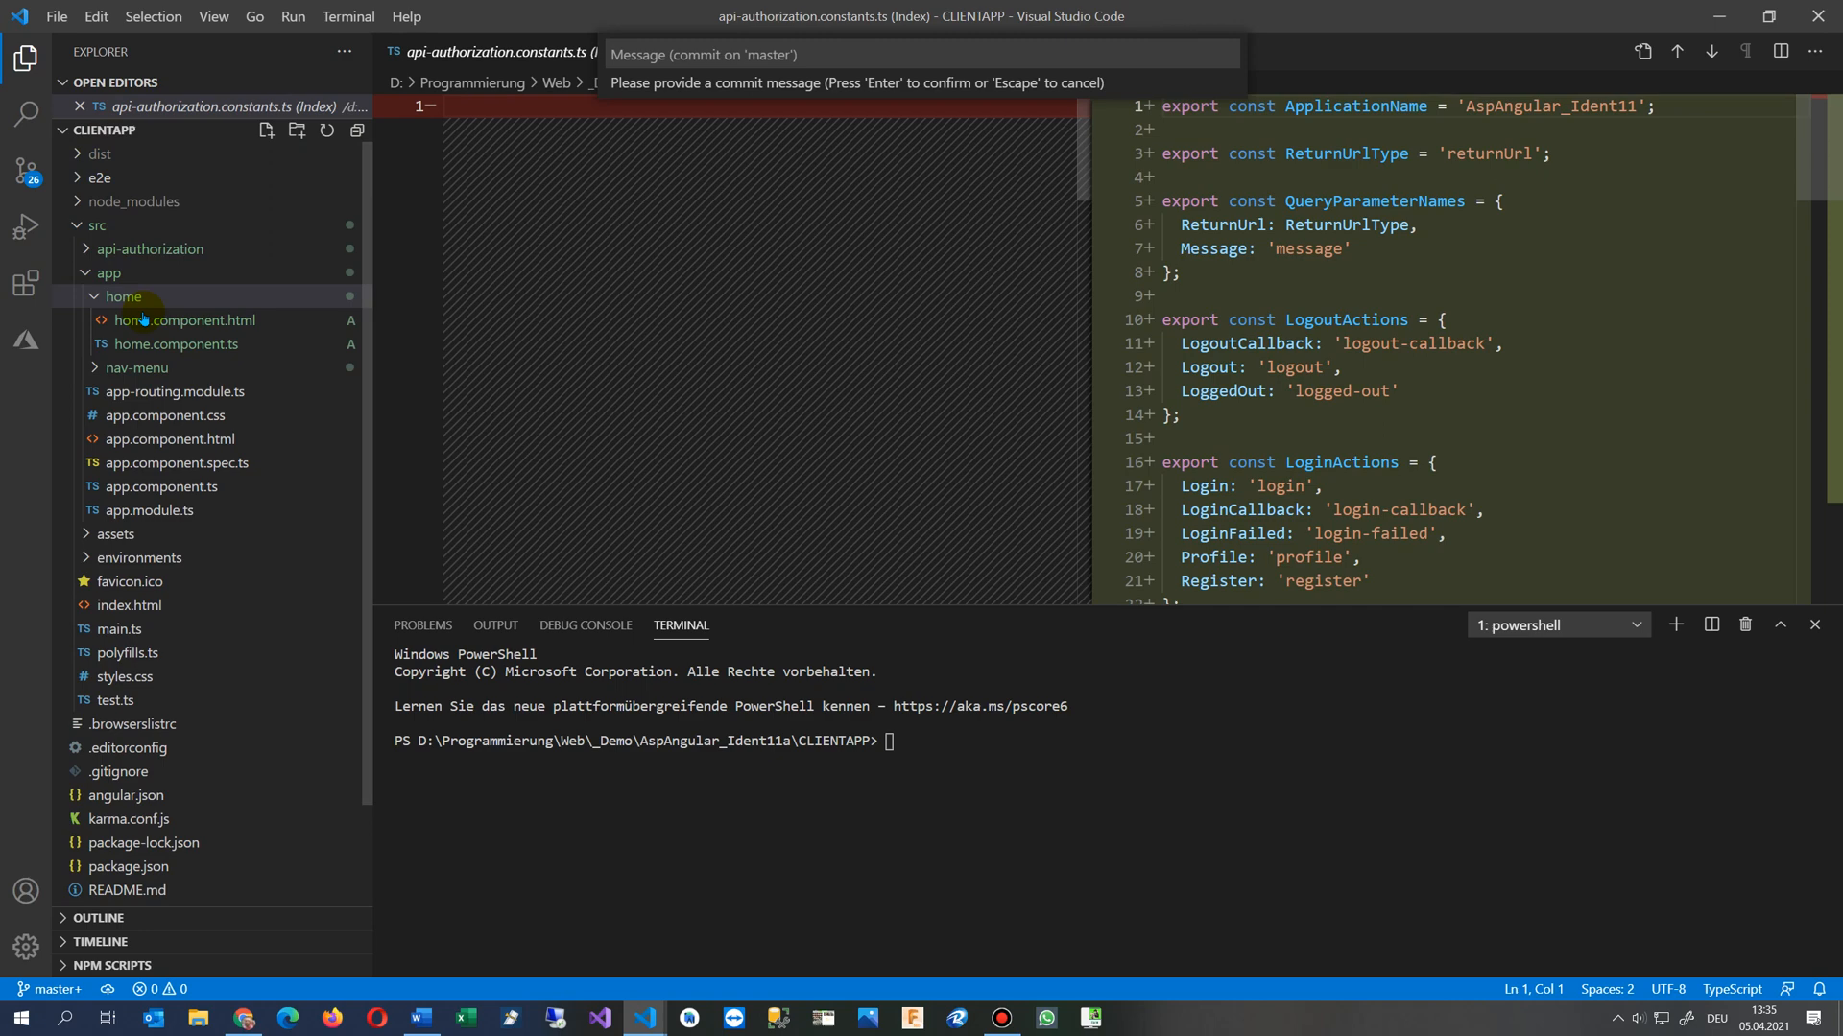
pyautogui.click(56, 15)
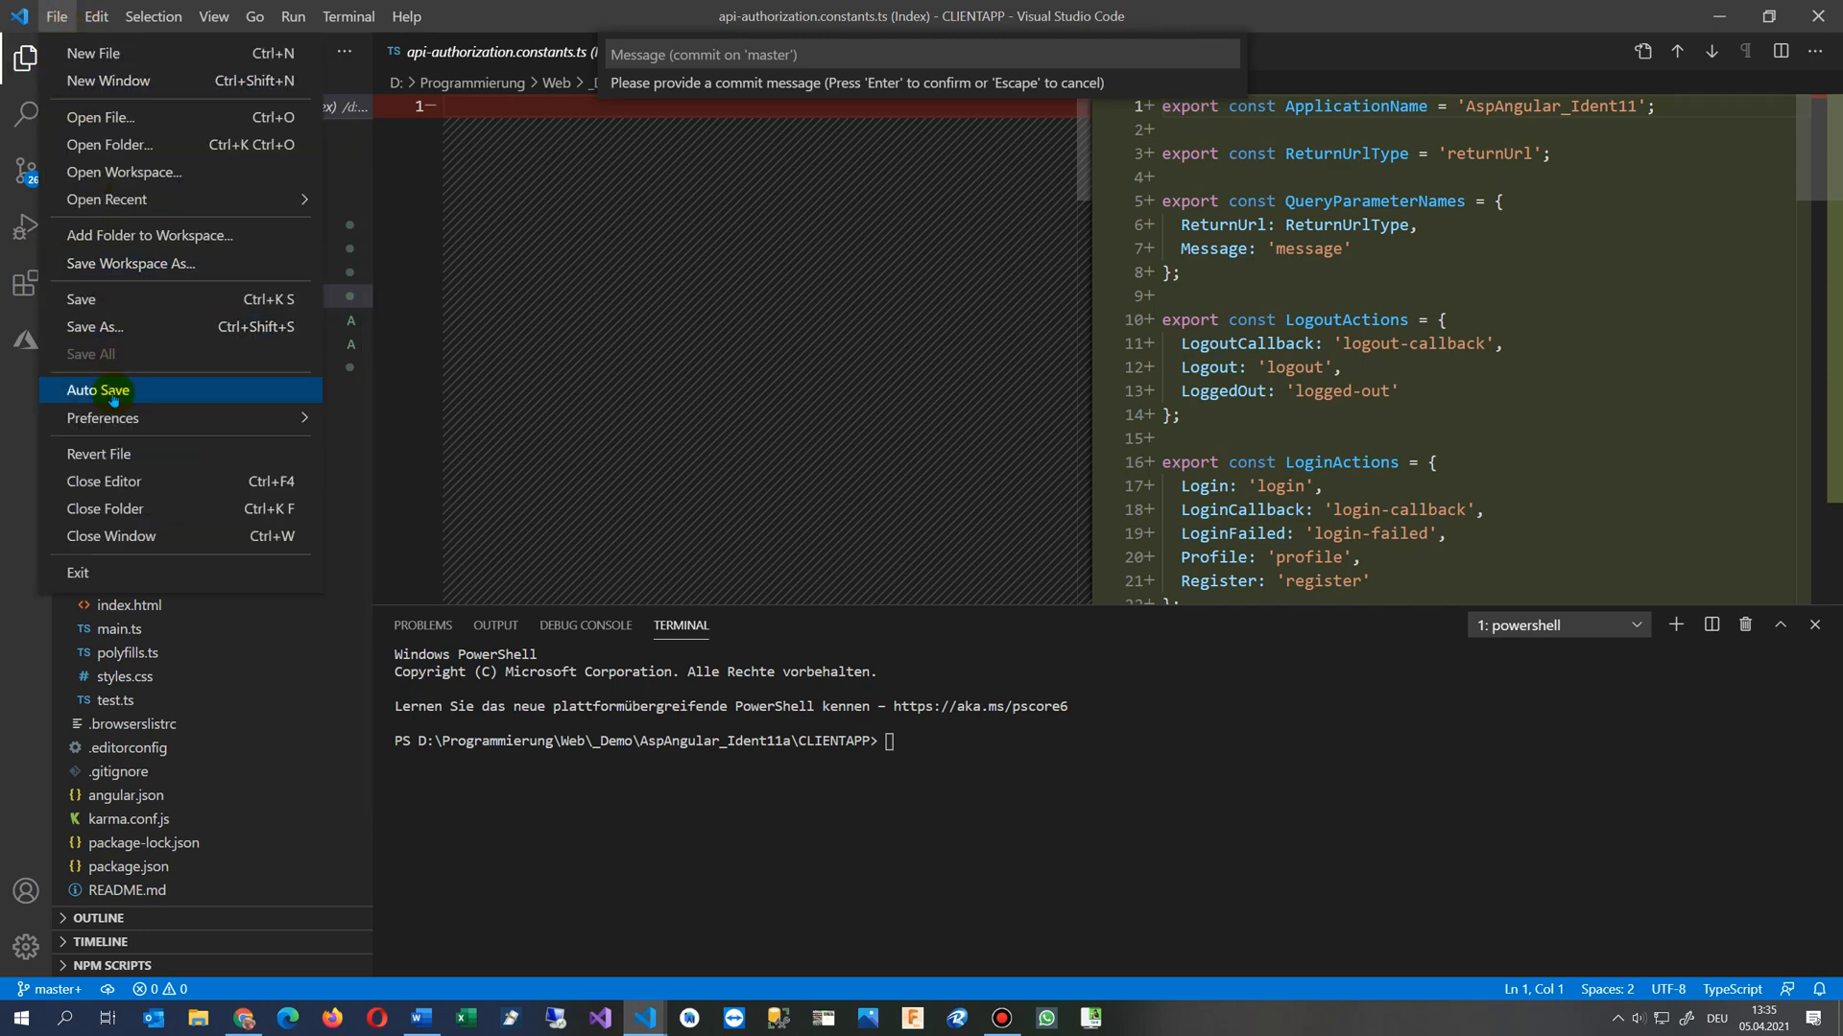
pyautogui.moveTo(101, 417)
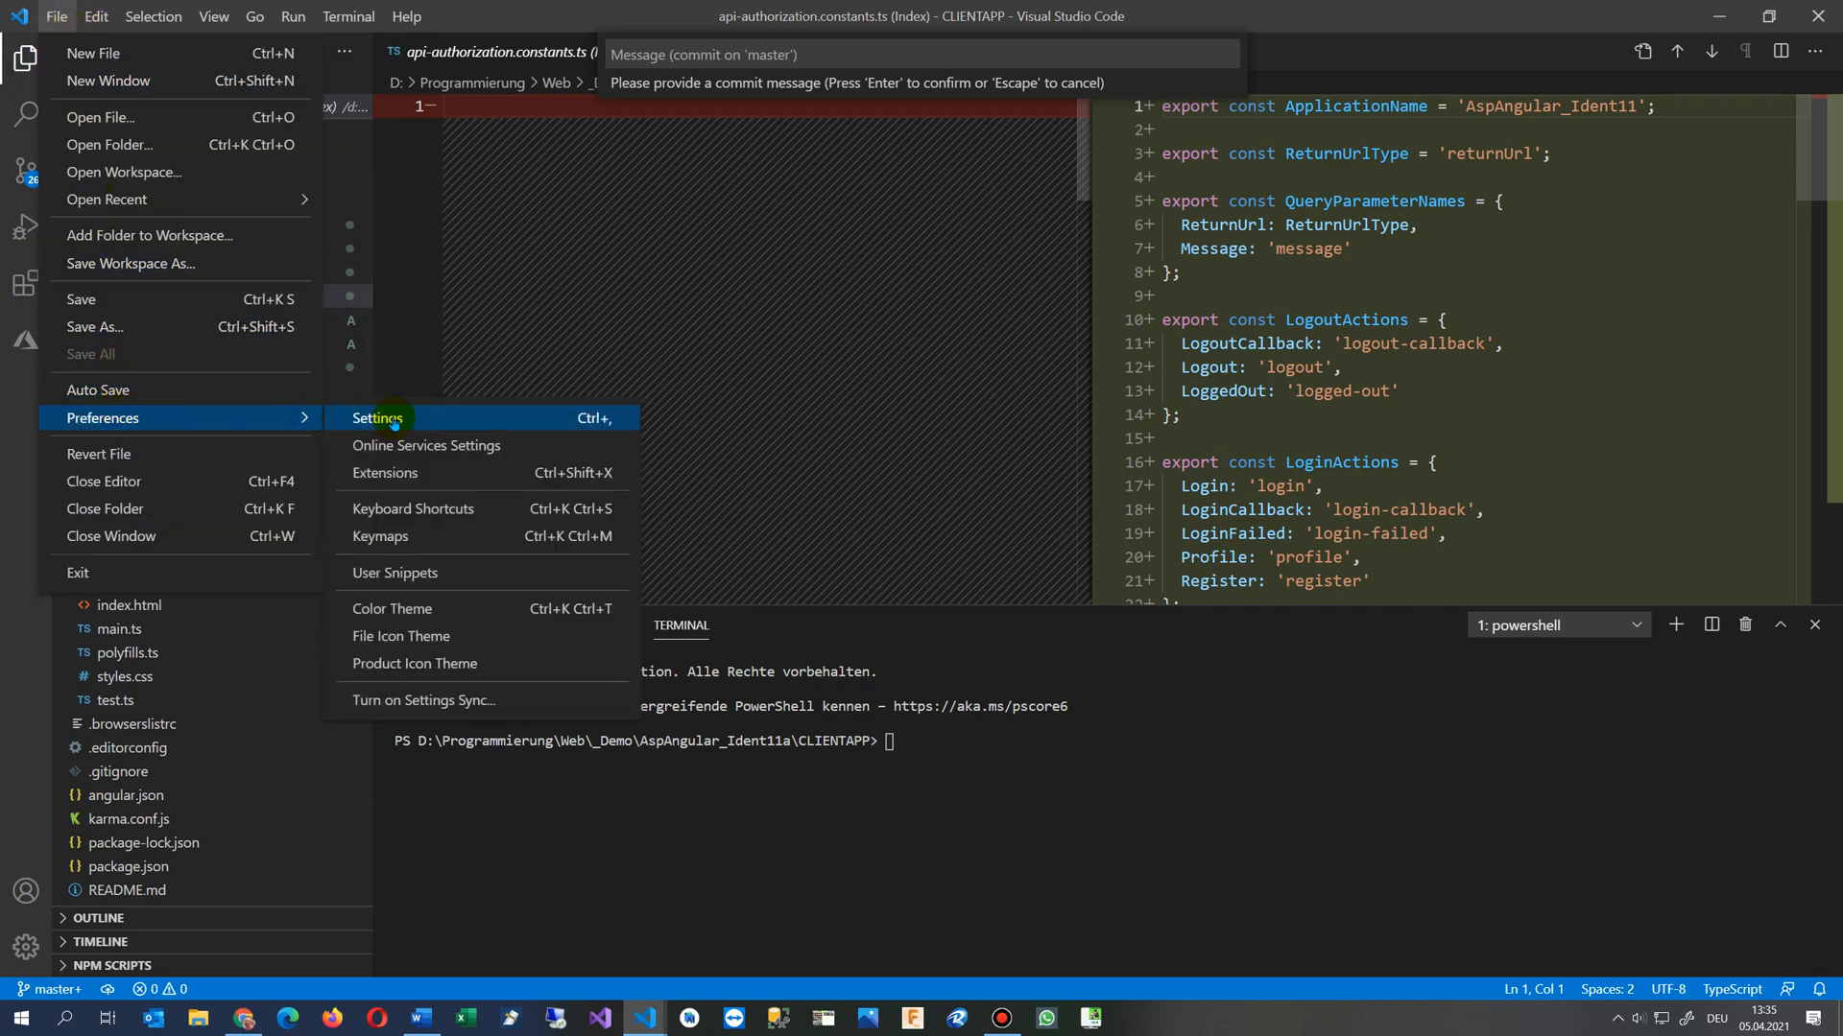
pyautogui.click(376, 419)
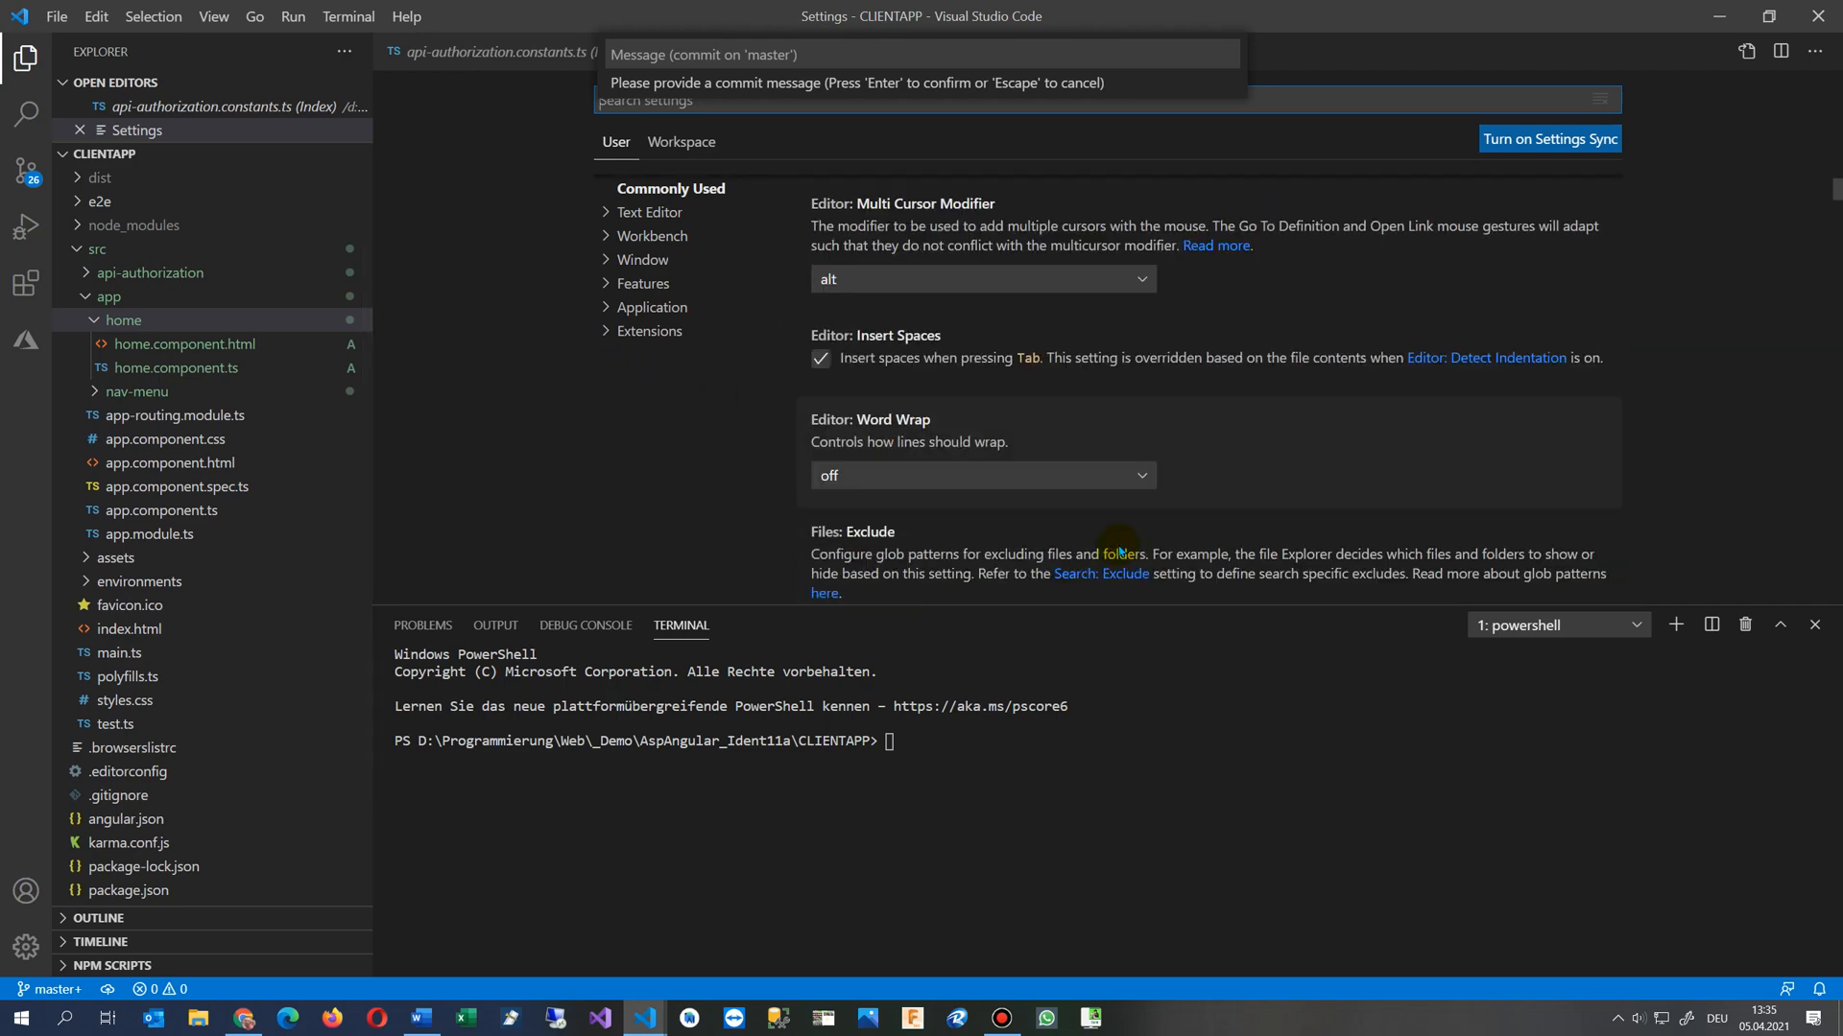
pyautogui.moveTo(952, 604)
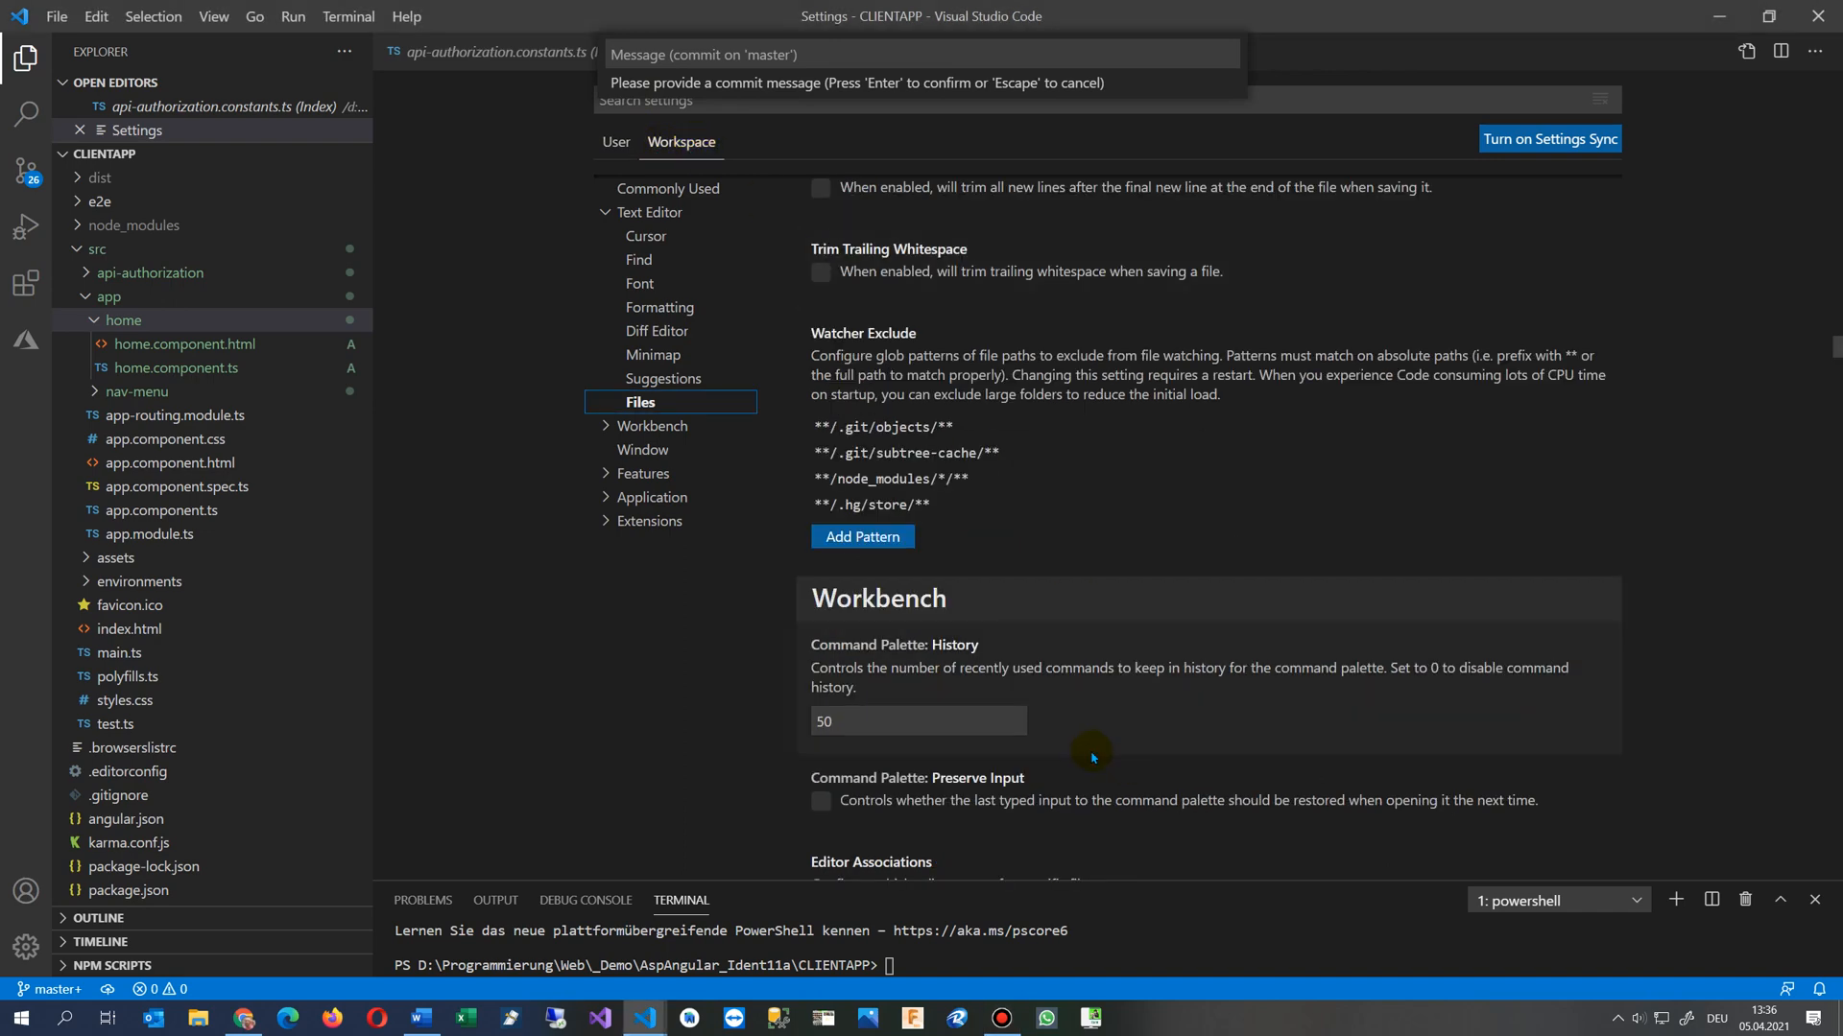
# Uncheck Git: Enabled in Workspace settings so explorer files lose source-control badges
pyautogui.scroll(-3)
pyautogui.write('git')
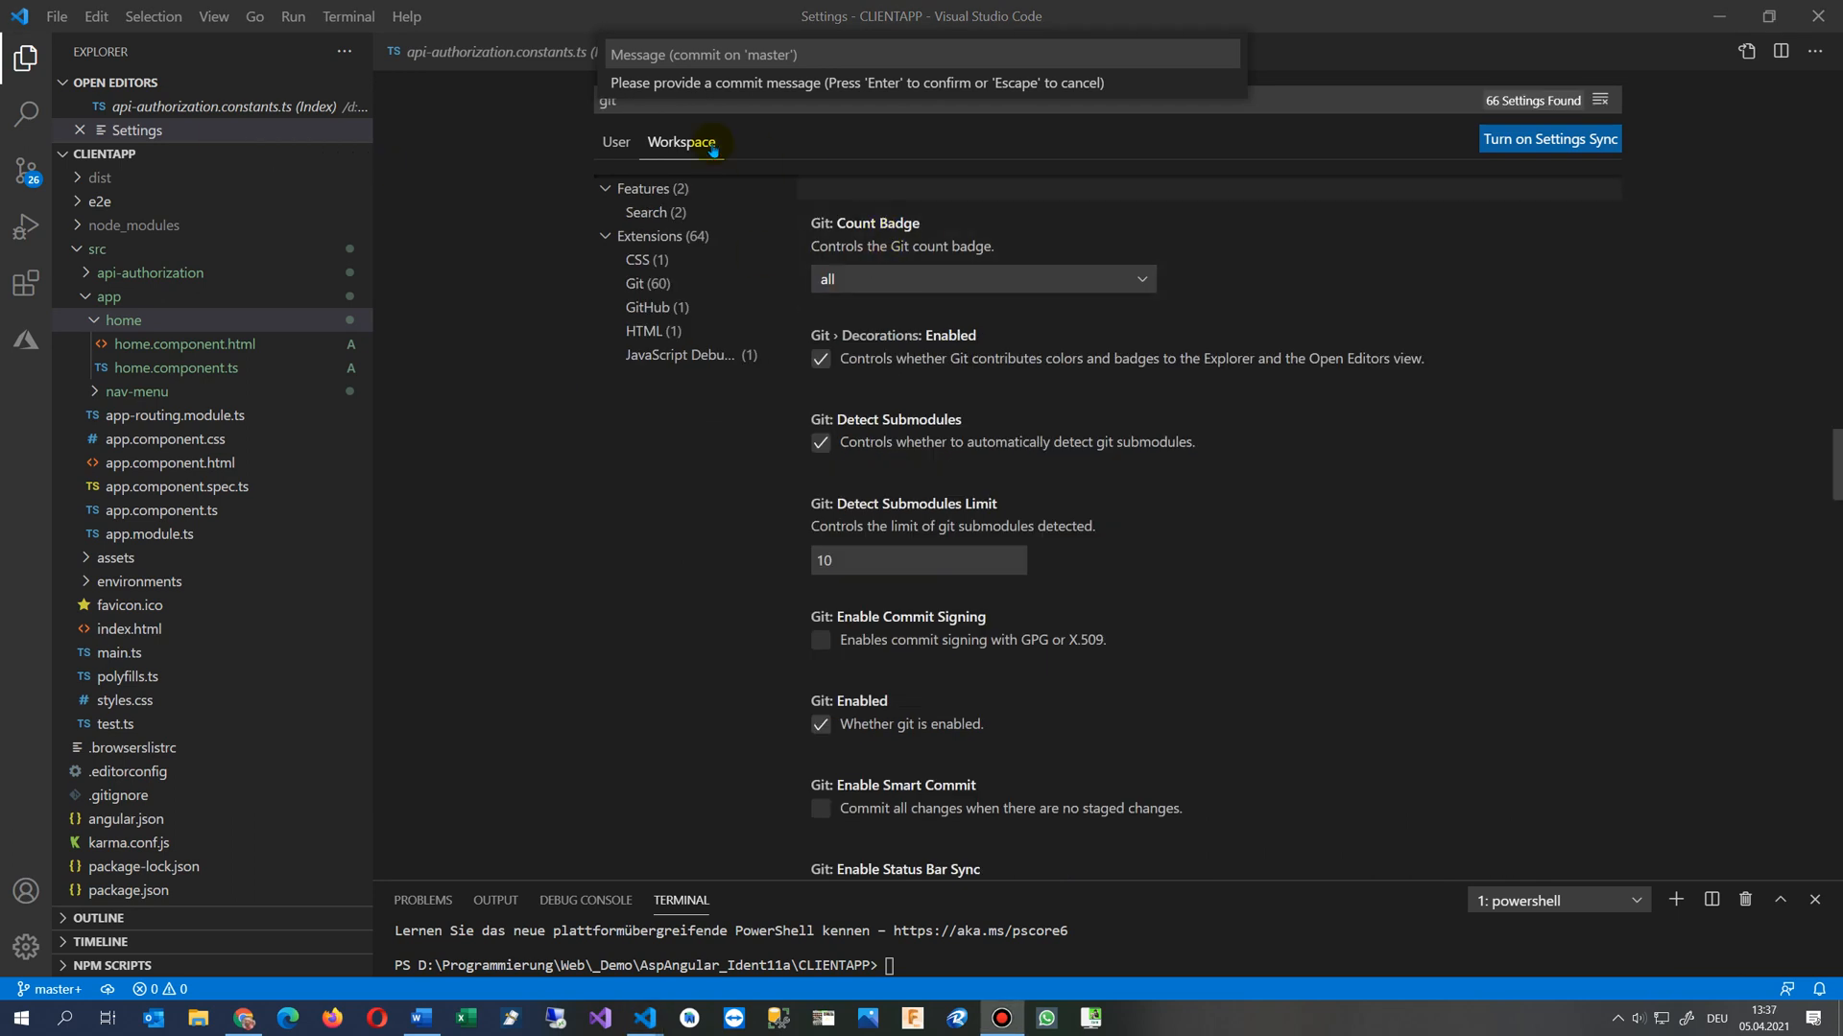
pyautogui.scroll(-3)
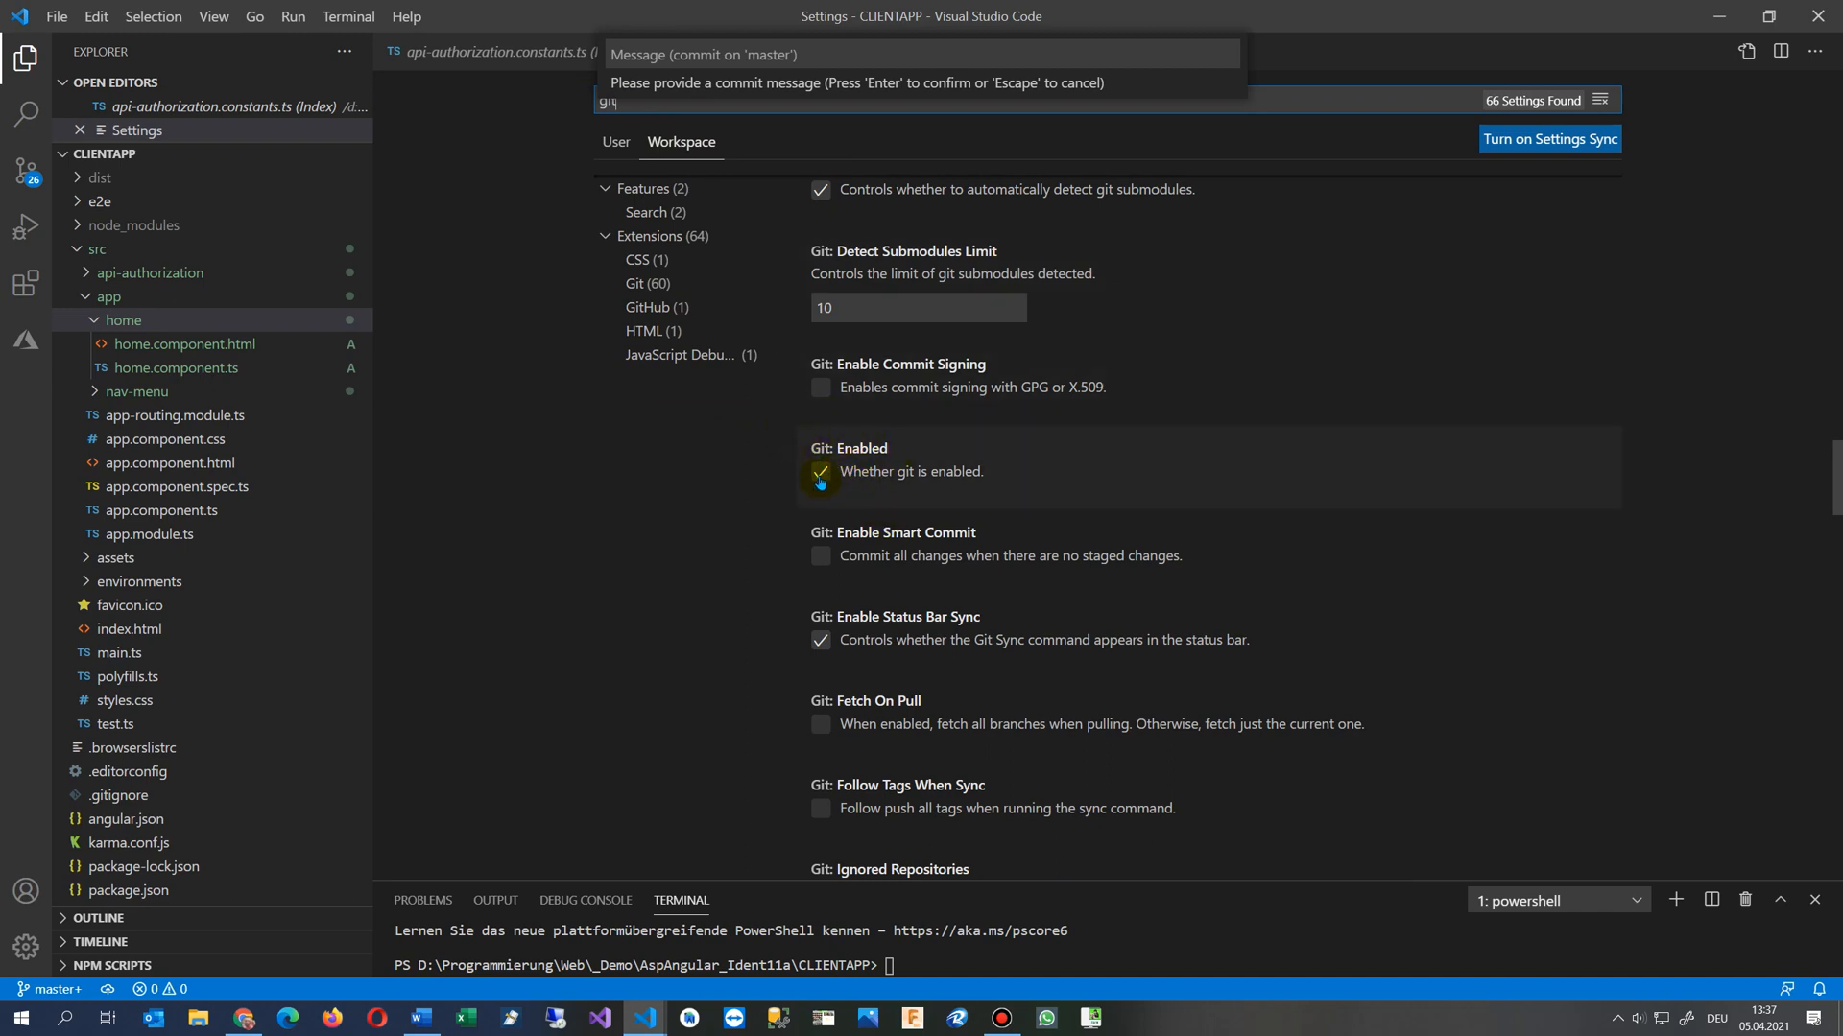
pyautogui.click(820, 472)
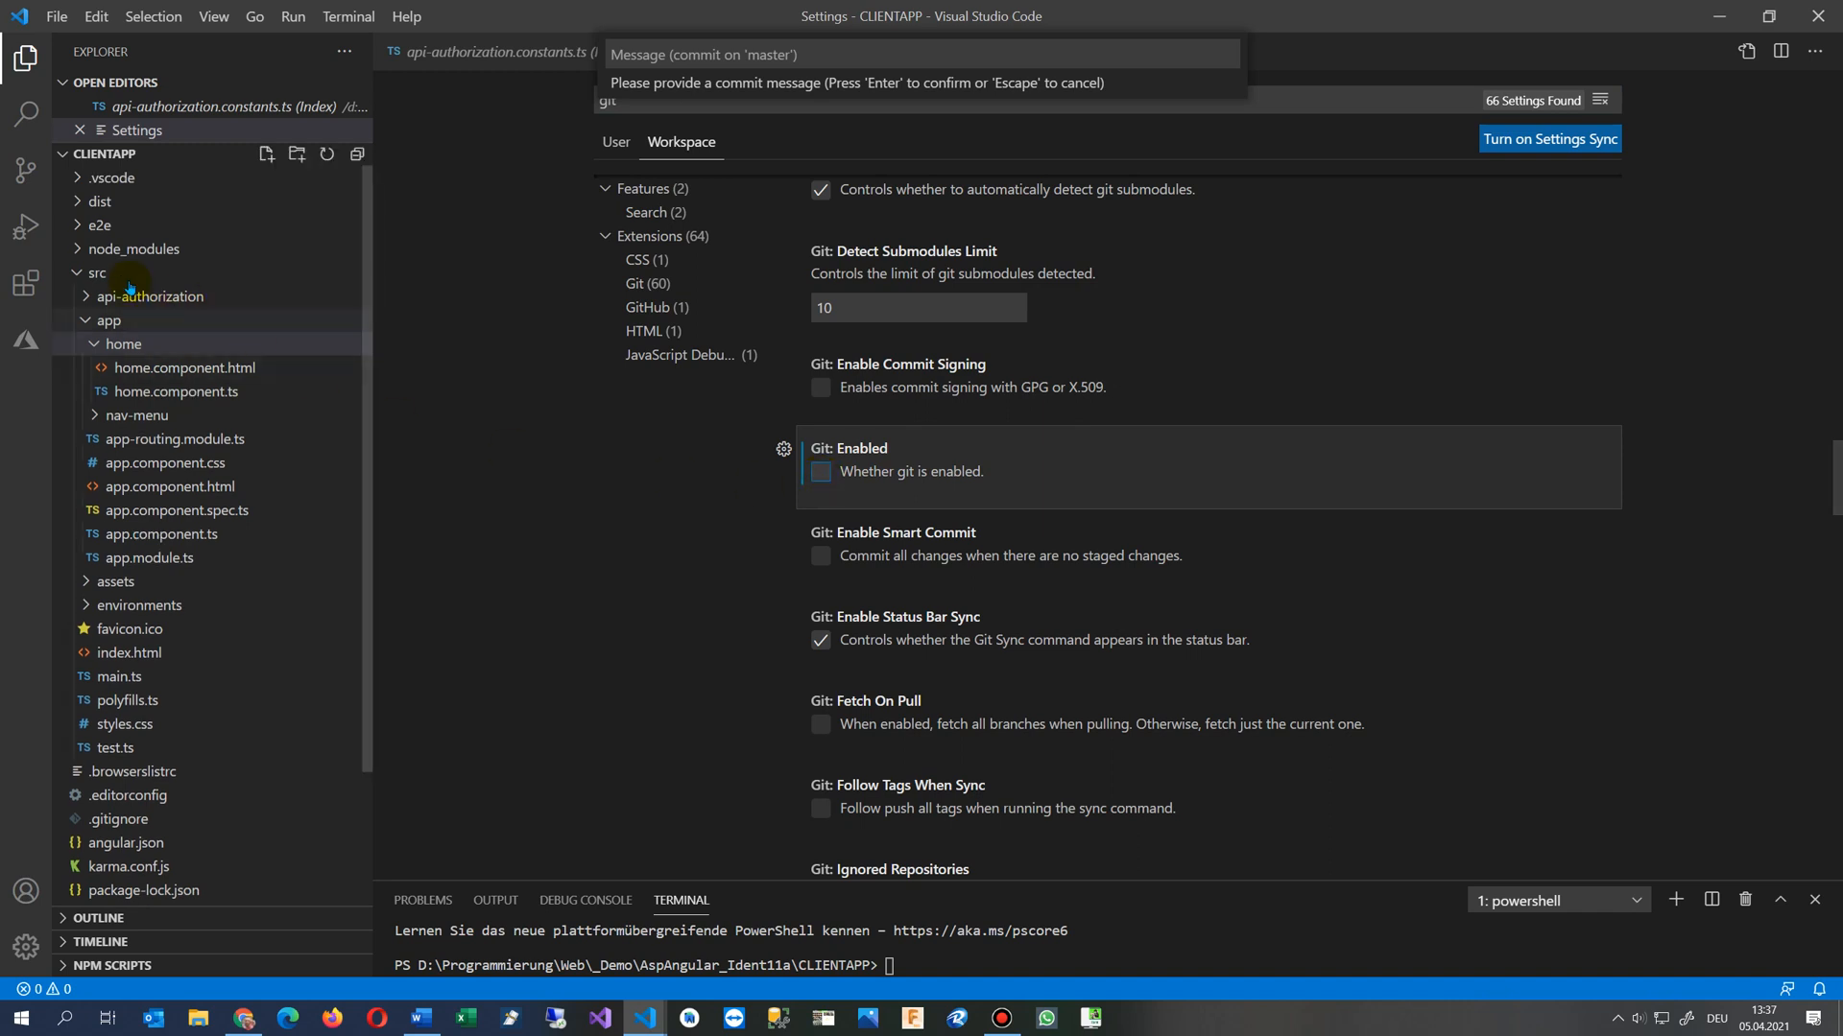